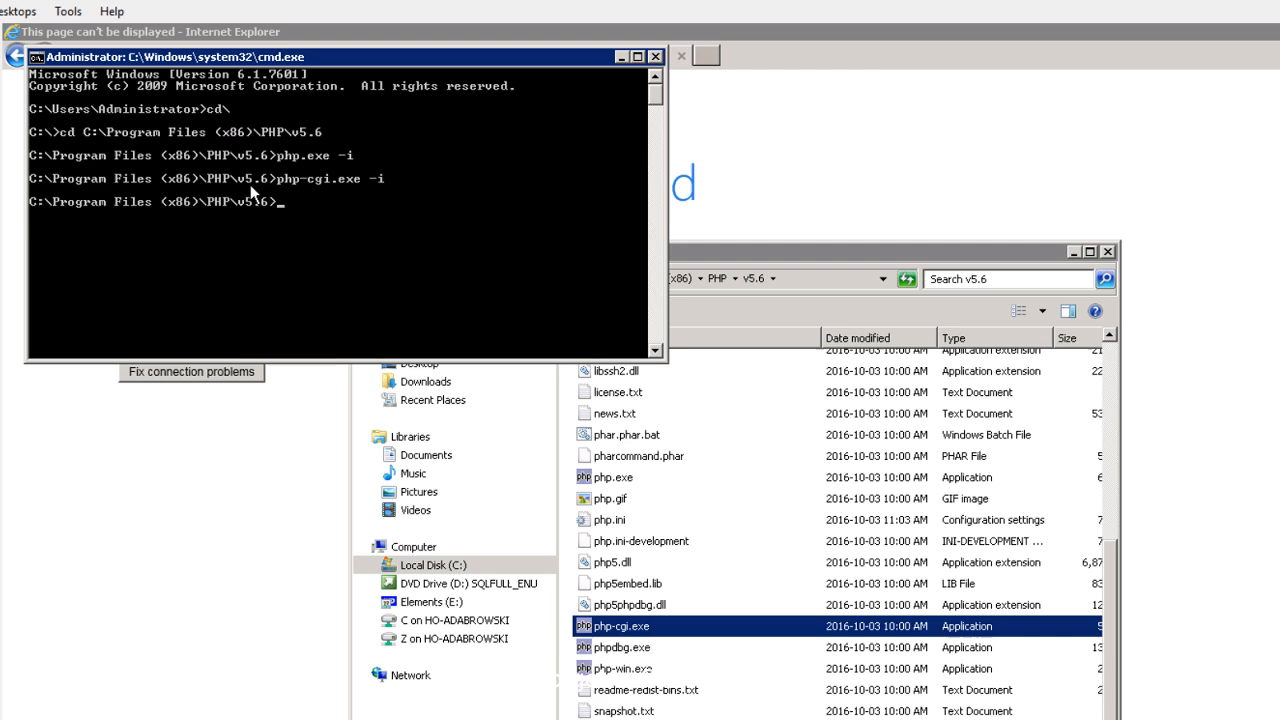
{"action": "mouse_move", "coordinate": [184, 150]}
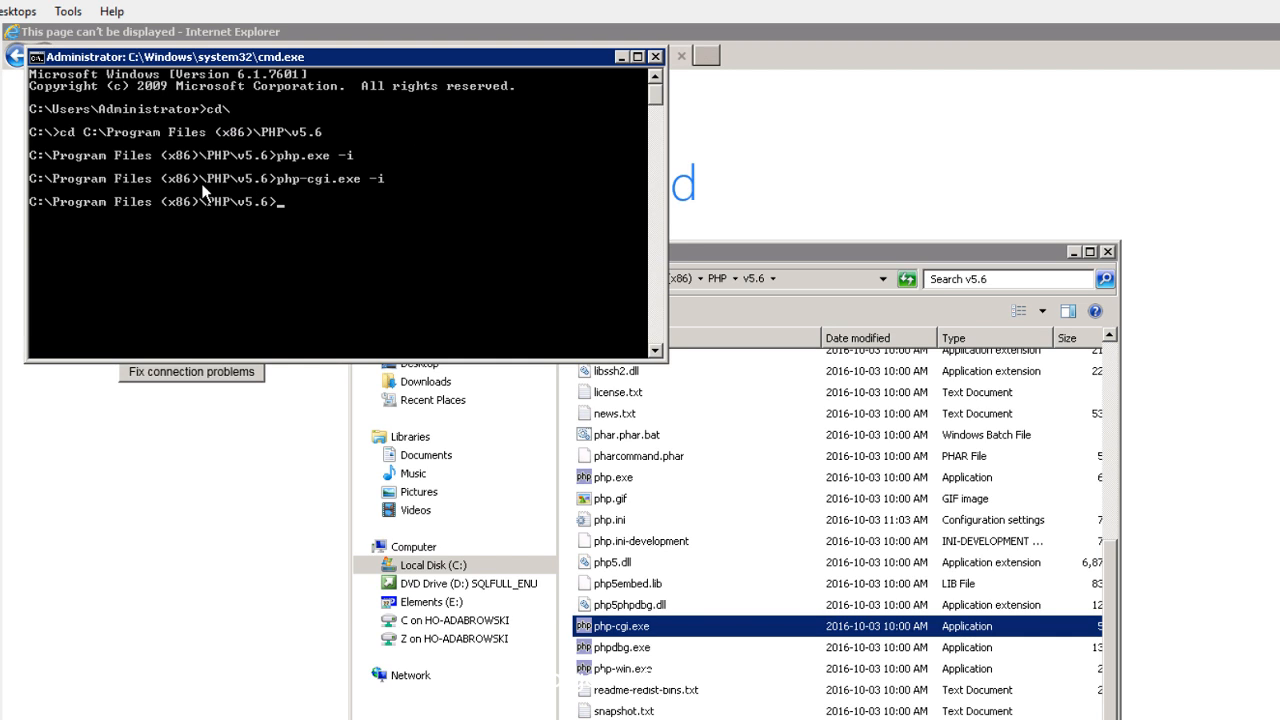
Enter php-cgi.exe -i, then replace it with php.exe -i at the PHP v5.6 prompt.
{"action": "type", "text": "php-cgi.exe -i"}
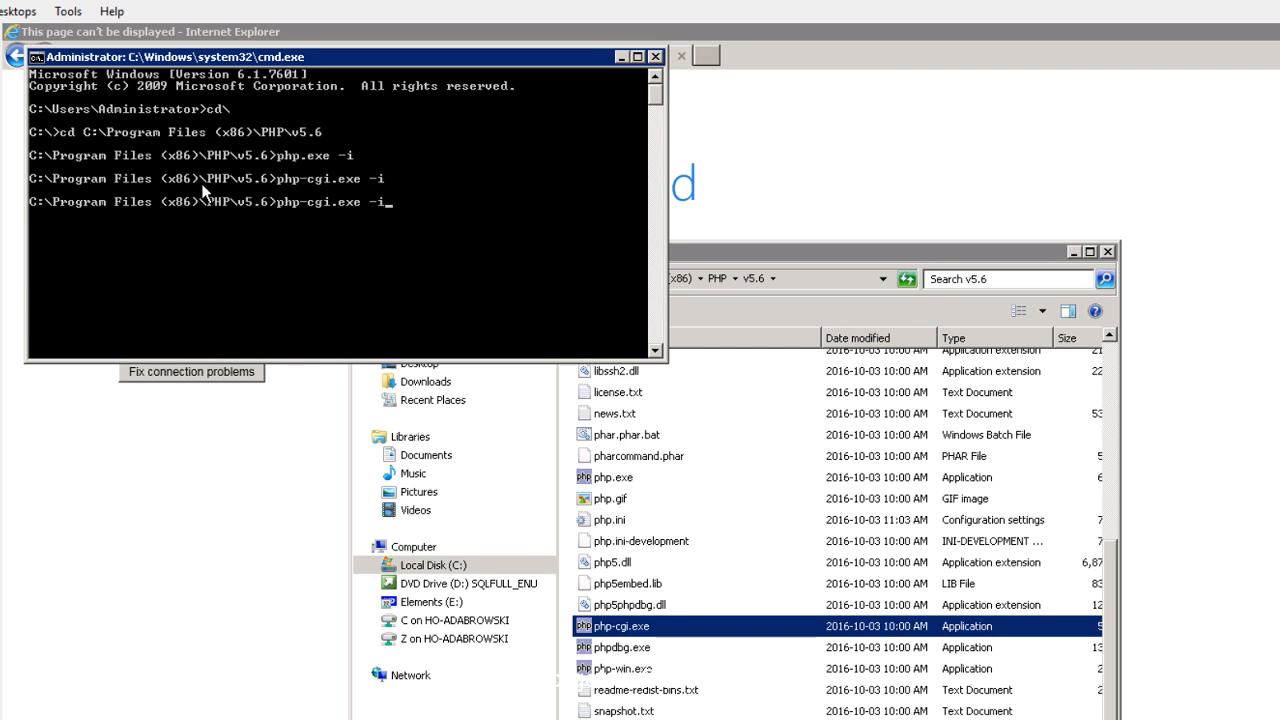
{"action": "type", "text": "php.exe -i"}
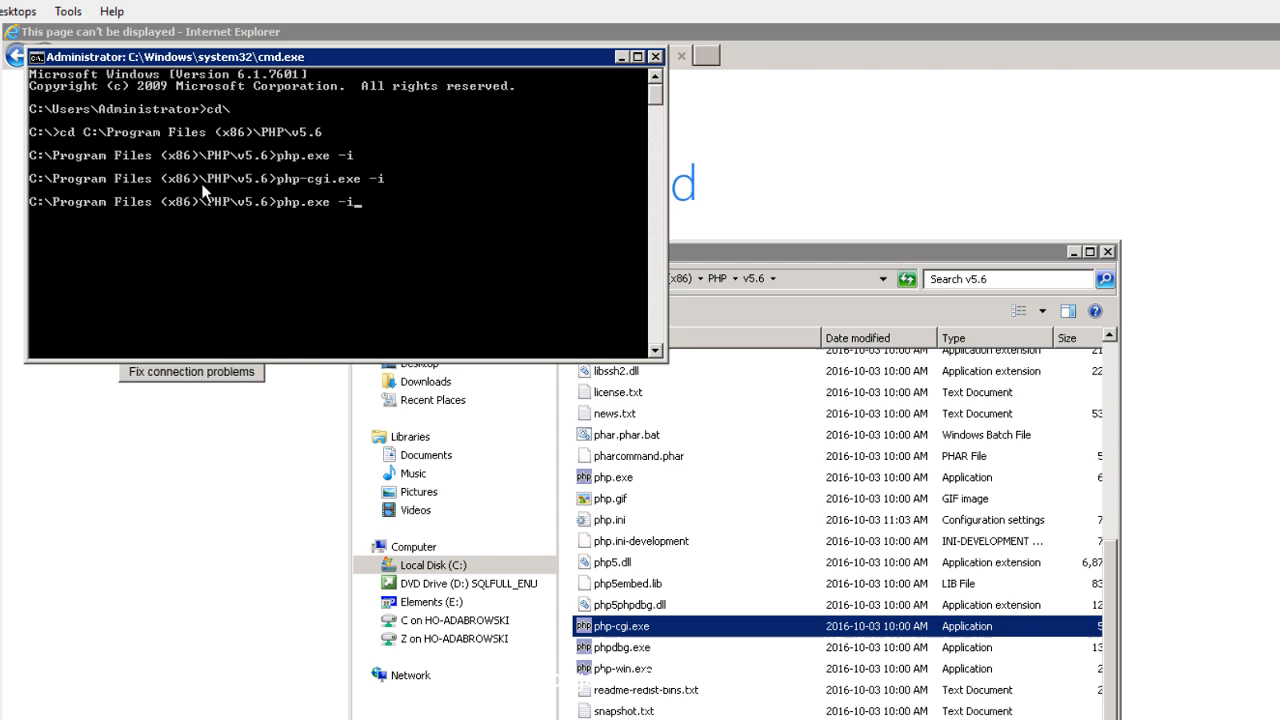
Run php.exe -i and dismiss the missing MSVCR110.dll system error.
{"action": "key", "text": "Return"}
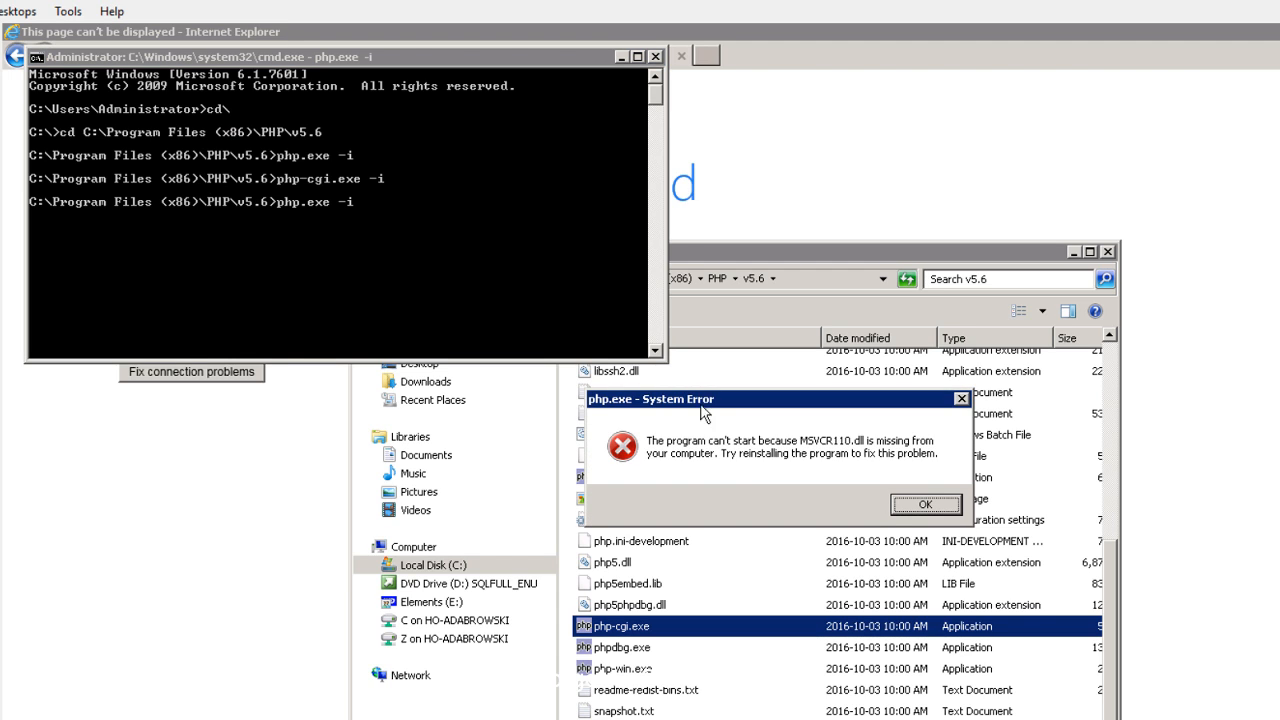
{"action": "mouse_move", "coordinate": [770, 458]}
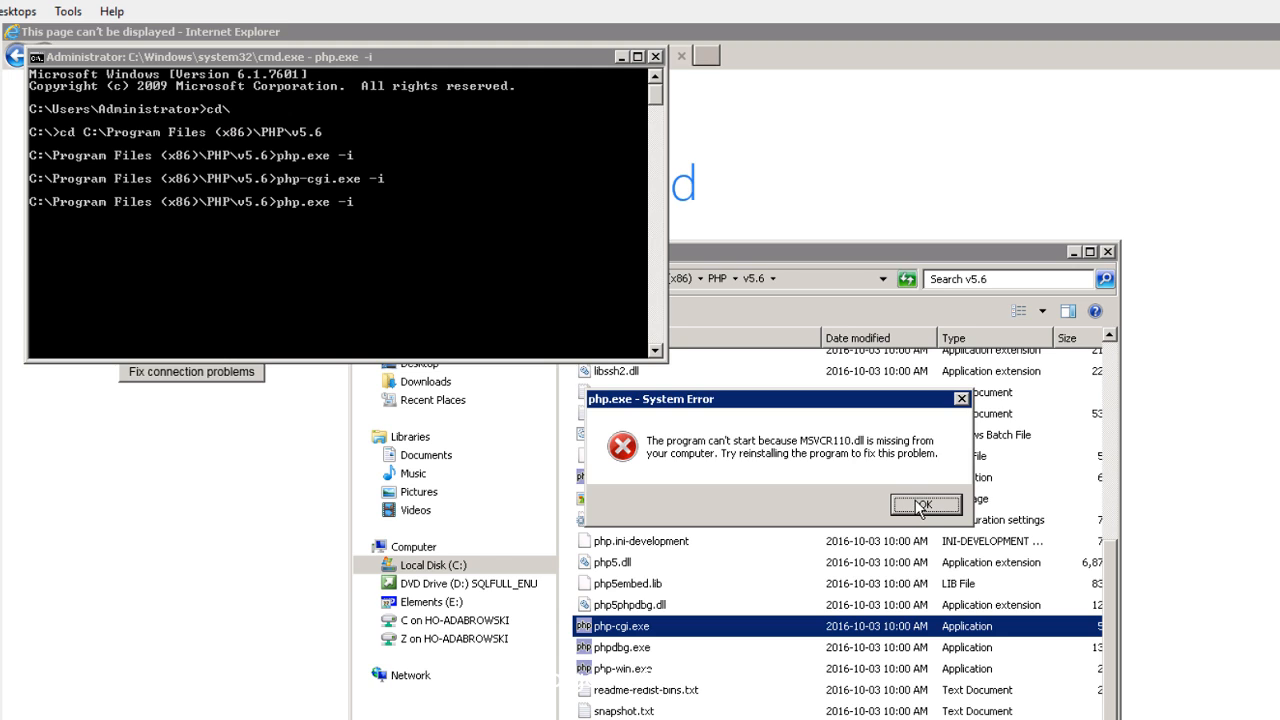
{"action": "mouse_move", "coordinate": [924, 504]}
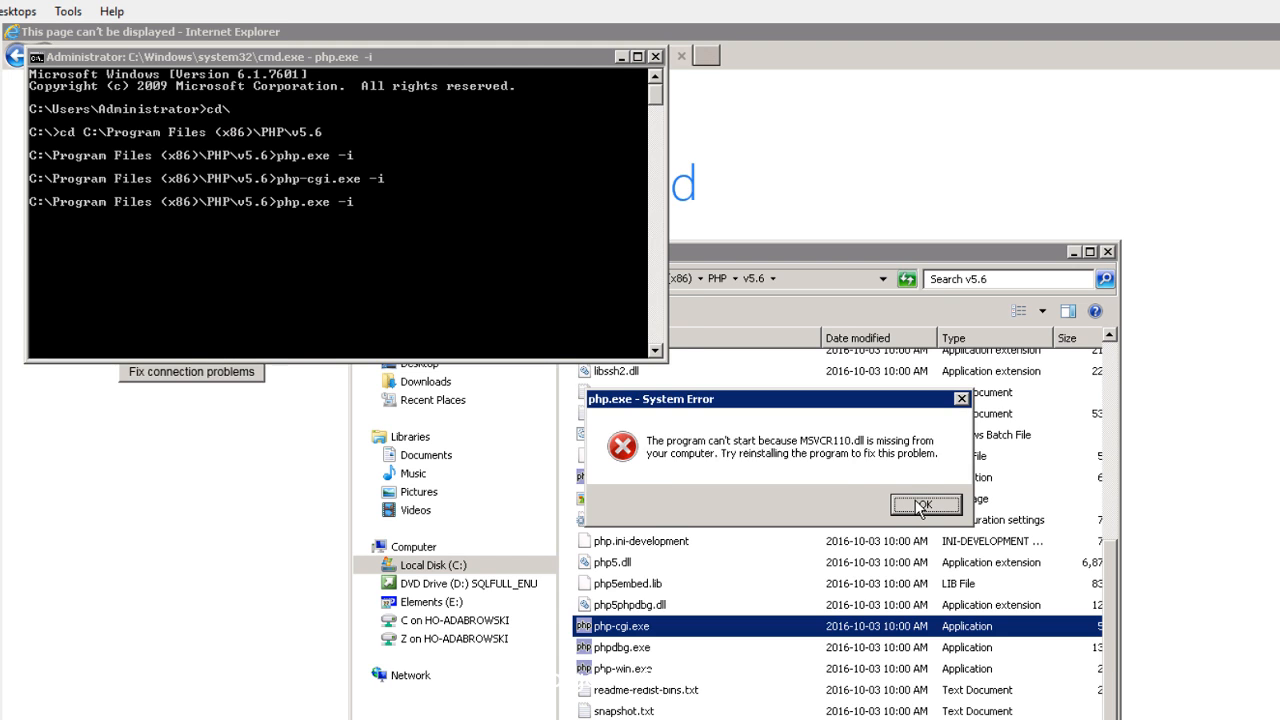
{"action": "left_click", "coordinate": [924, 504]}
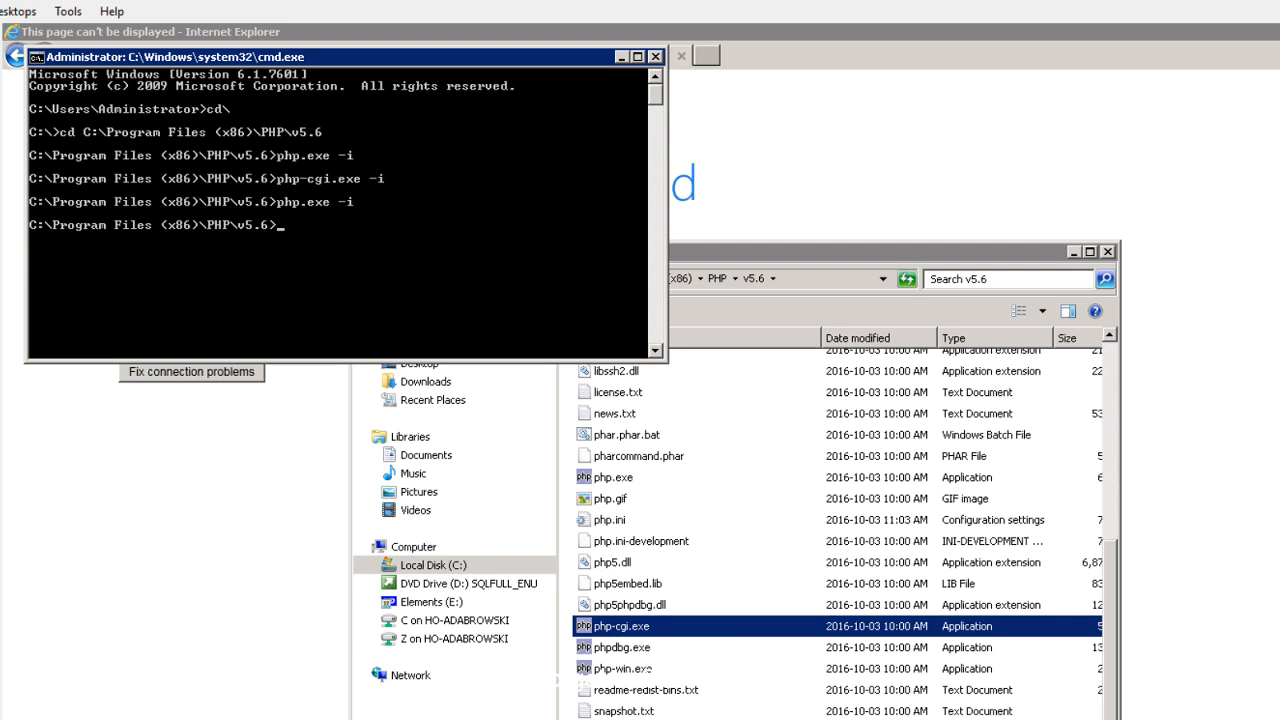
{"action": "mouse_move", "coordinate": [450, 304]}
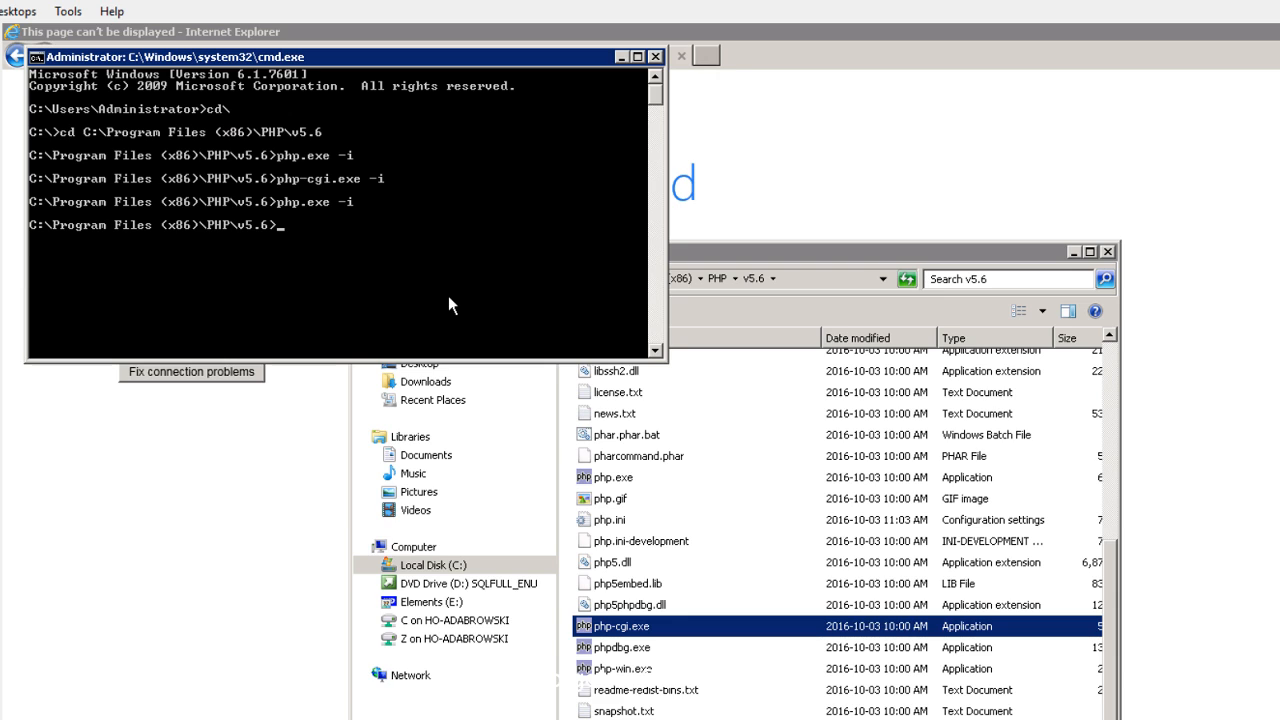
{"action": "mouse_move", "coordinate": [404, 360]}
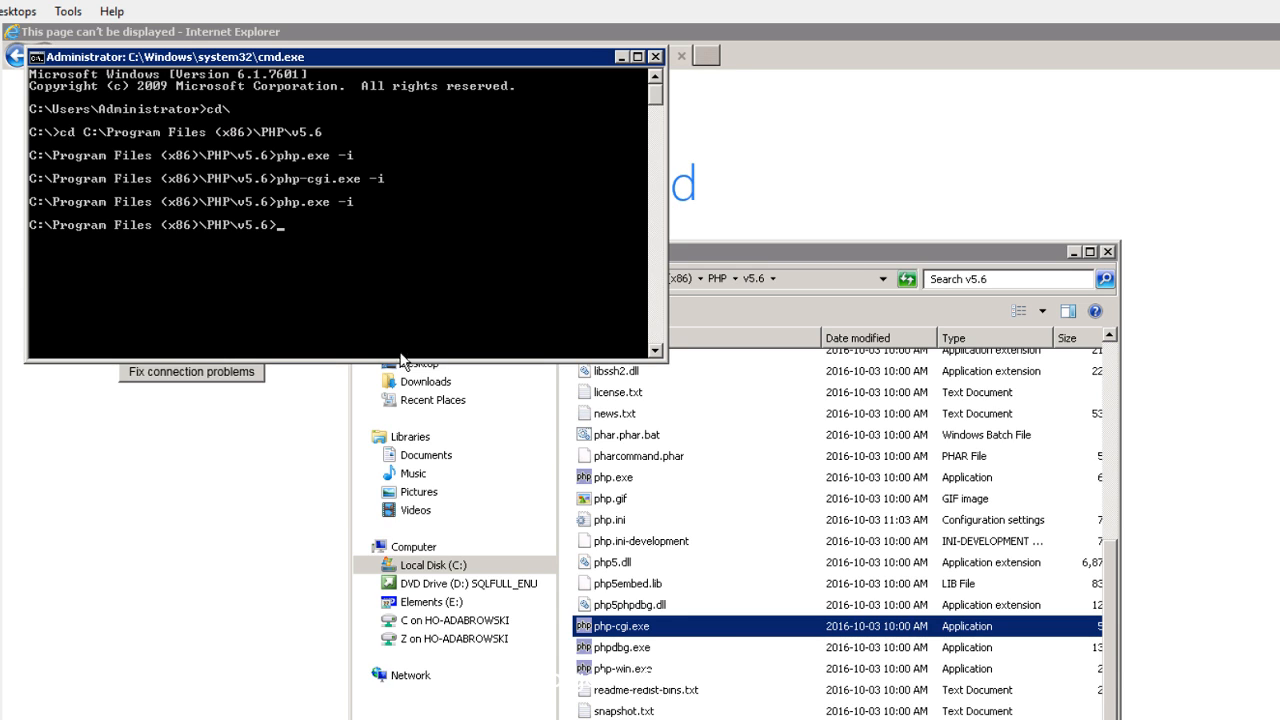
{"action": "mouse_move", "coordinate": [620, 280]}
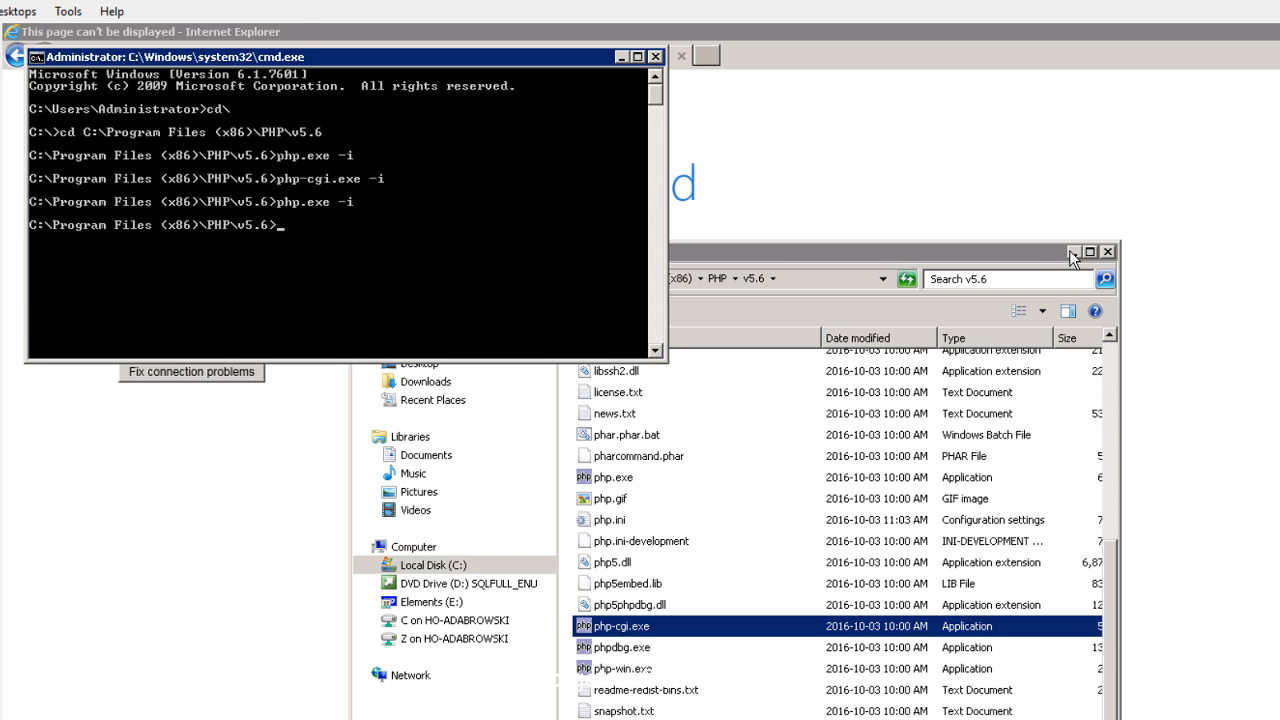
Launch vcredist_x86.exe and agree to the license terms and conditions.
{"action": "left_click", "coordinate": [1106, 252]}
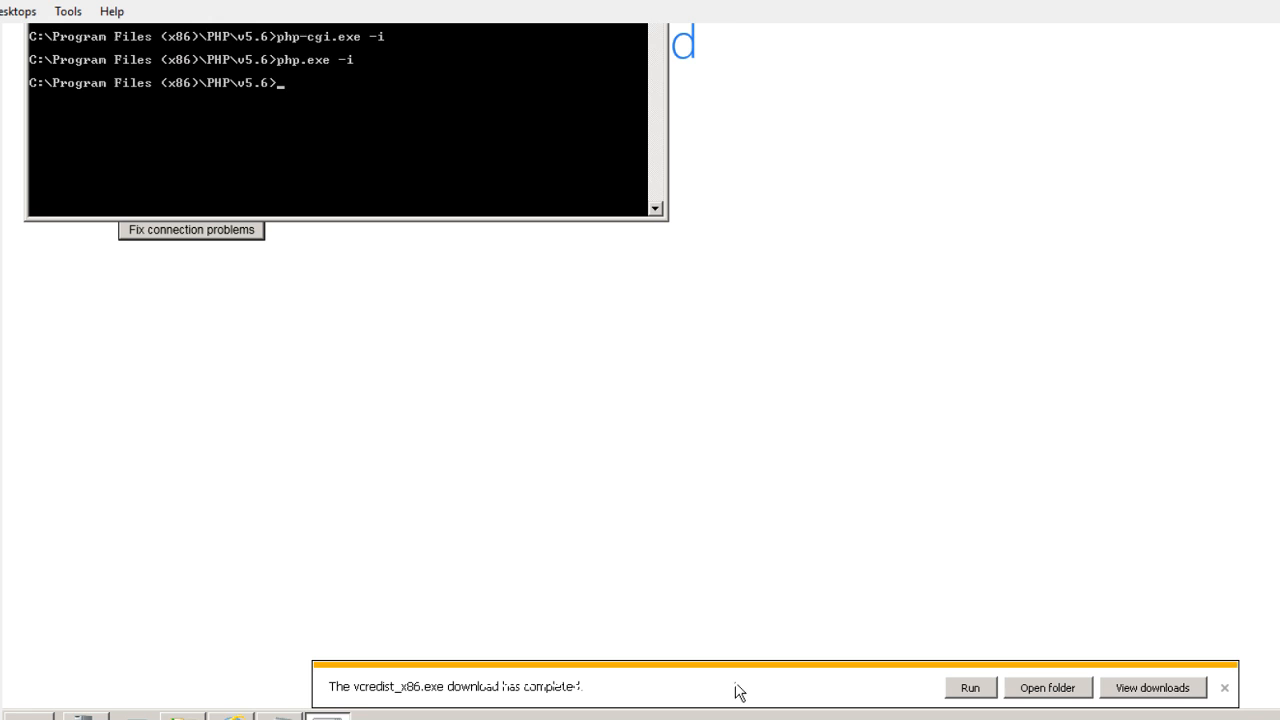
{"action": "mouse_move", "coordinate": [998, 704]}
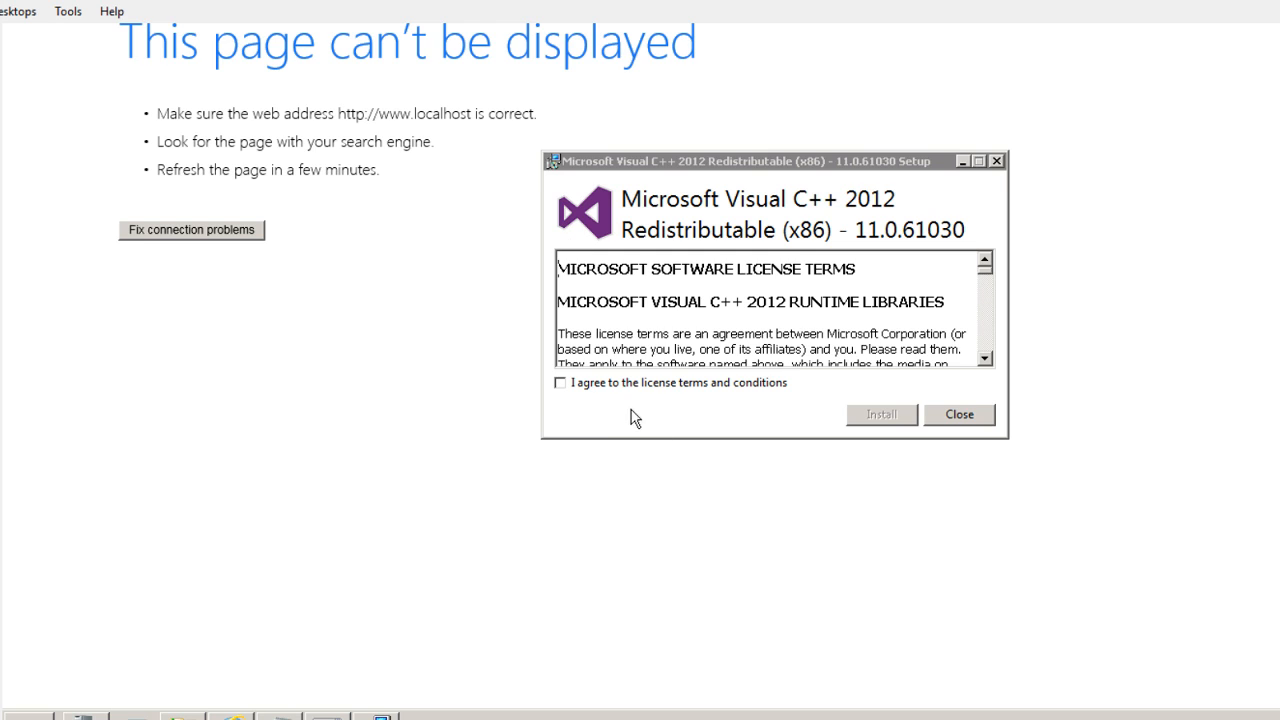
{"action": "left_click", "coordinate": [560, 382]}
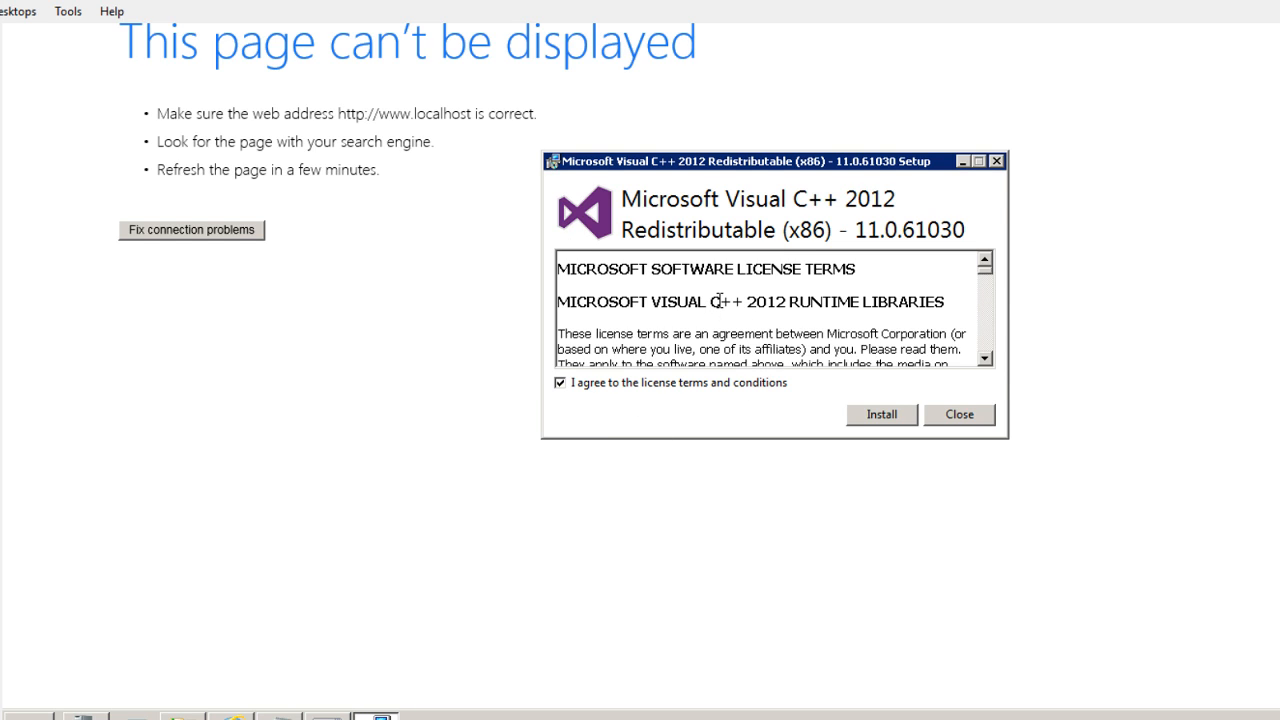
{"action": "mouse_move", "coordinate": [892, 428]}
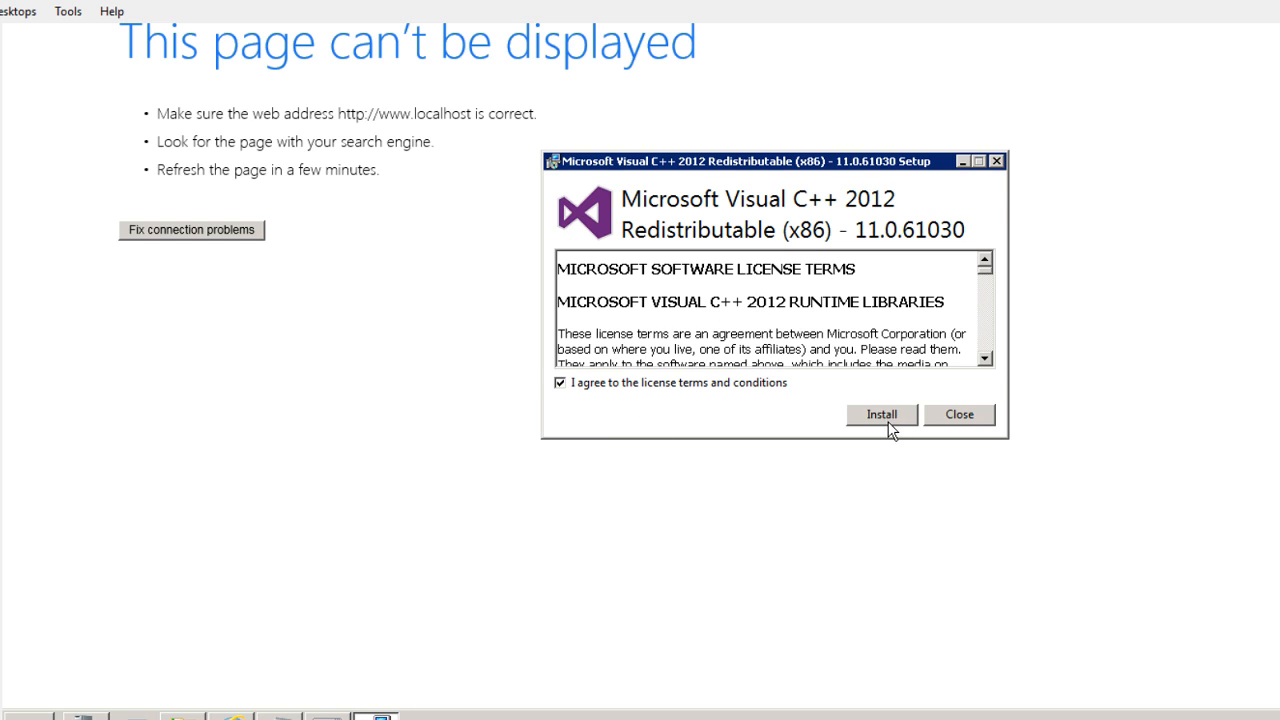
Install the Visual C++ 2012 Redistributable (x86) runtime libraries.
{"action": "left_click", "coordinate": [880, 414]}
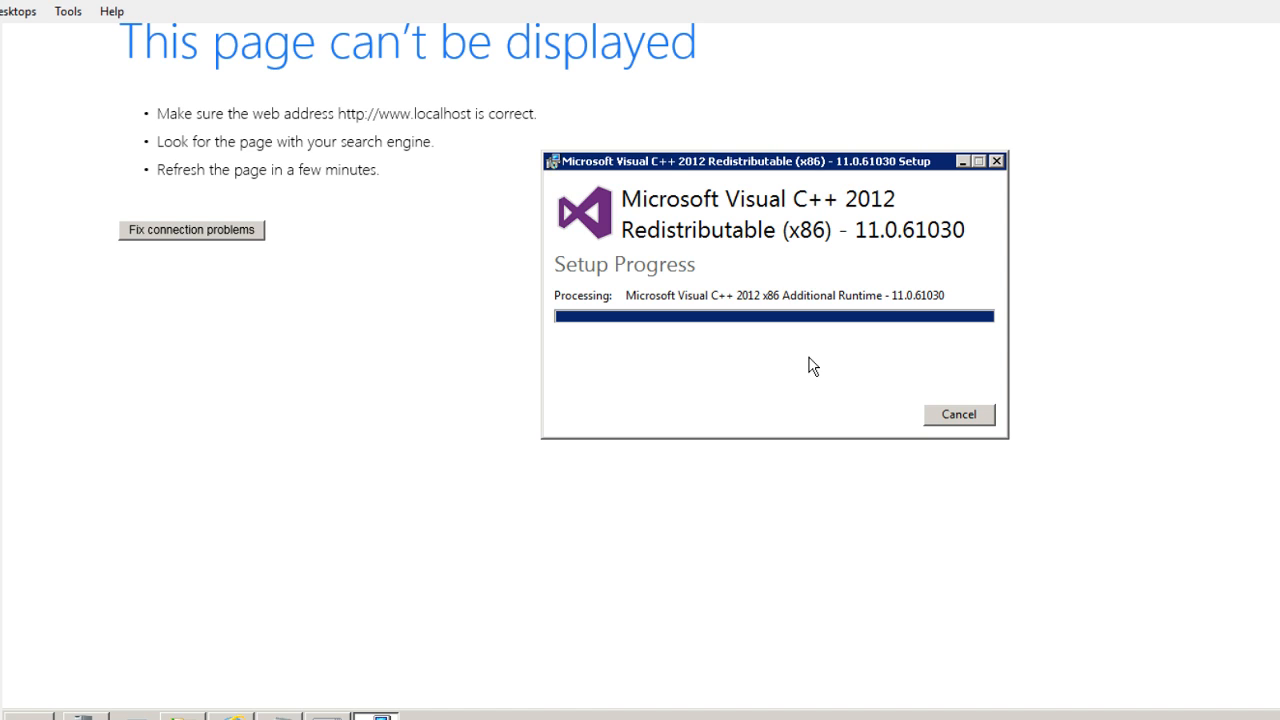
{"action": "mouse_move", "coordinate": [380, 542]}
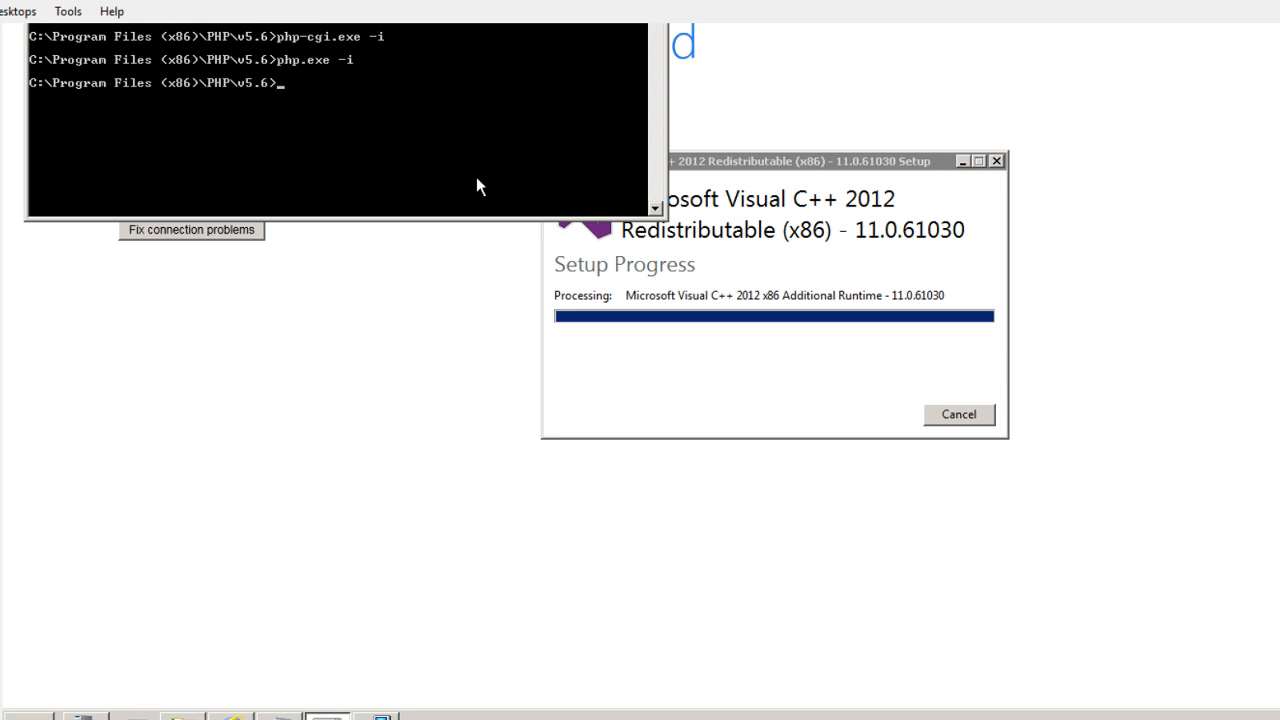
{"action": "mouse_move", "coordinate": [344, 104]}
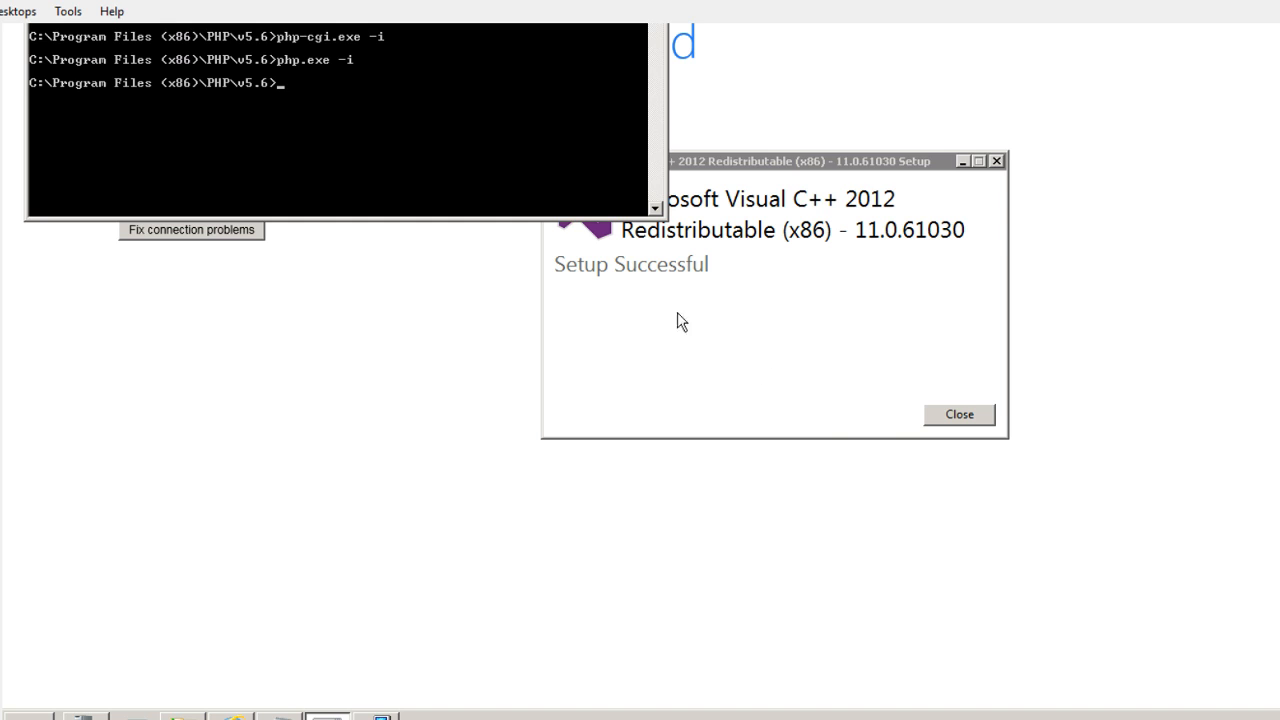
Close the successful setup and rerun php.exe -i, which now prints PHP configuration values.
{"action": "left_click", "coordinate": [956, 414]}
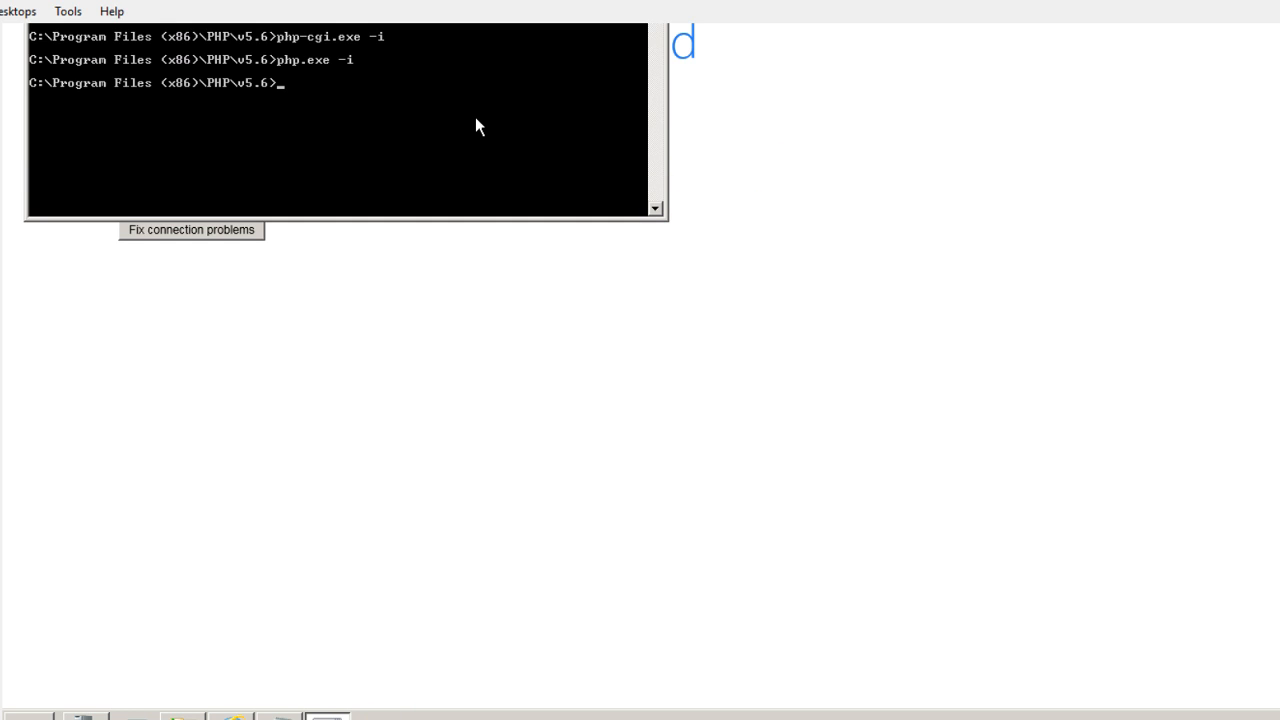
{"action": "key", "text": "Return"}
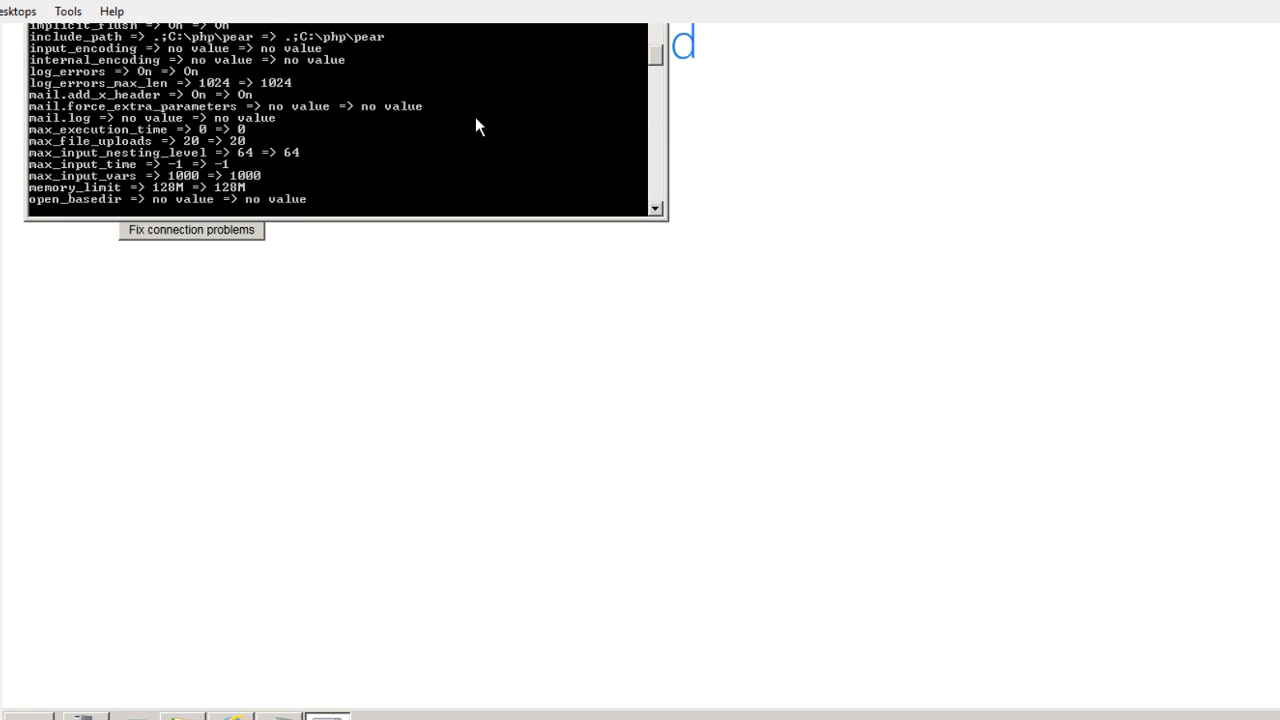
{"action": "scroll", "scroll_direction": "down", "scroll_amount": 3}
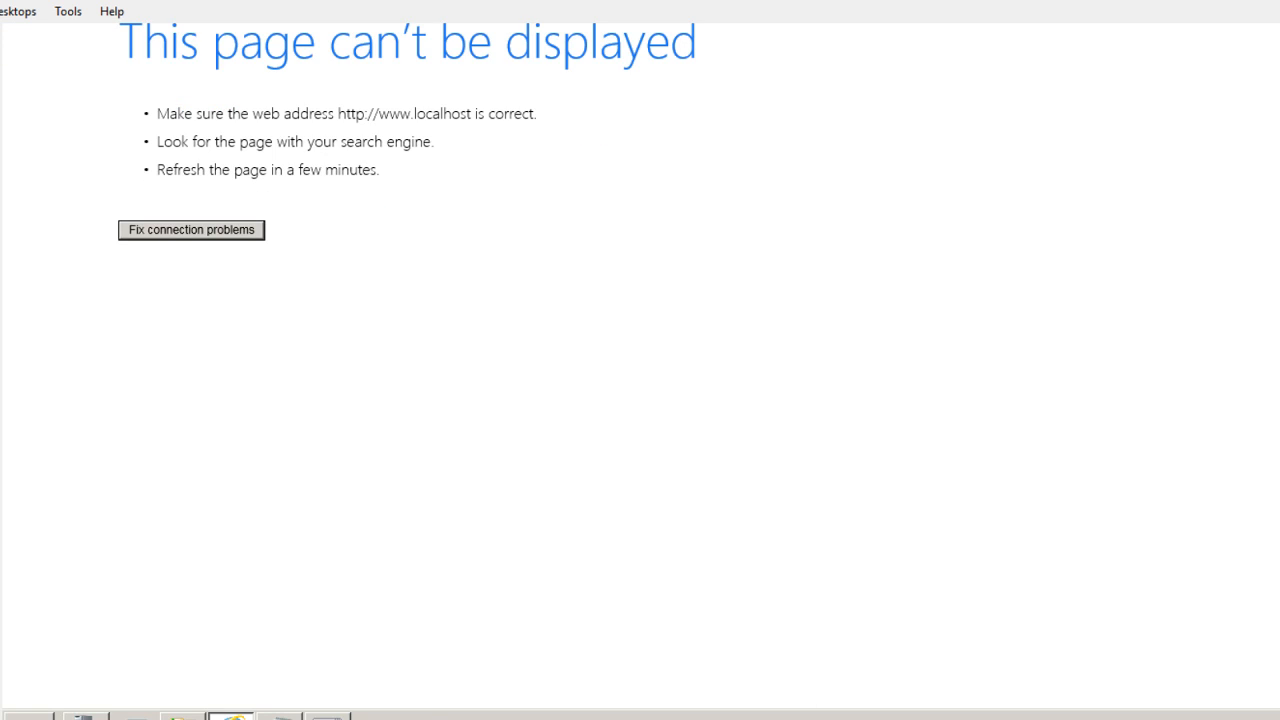
Restore the cmd.exe window showing the end of the PHP info output.
{"action": "left_click", "coordinate": [328, 716]}
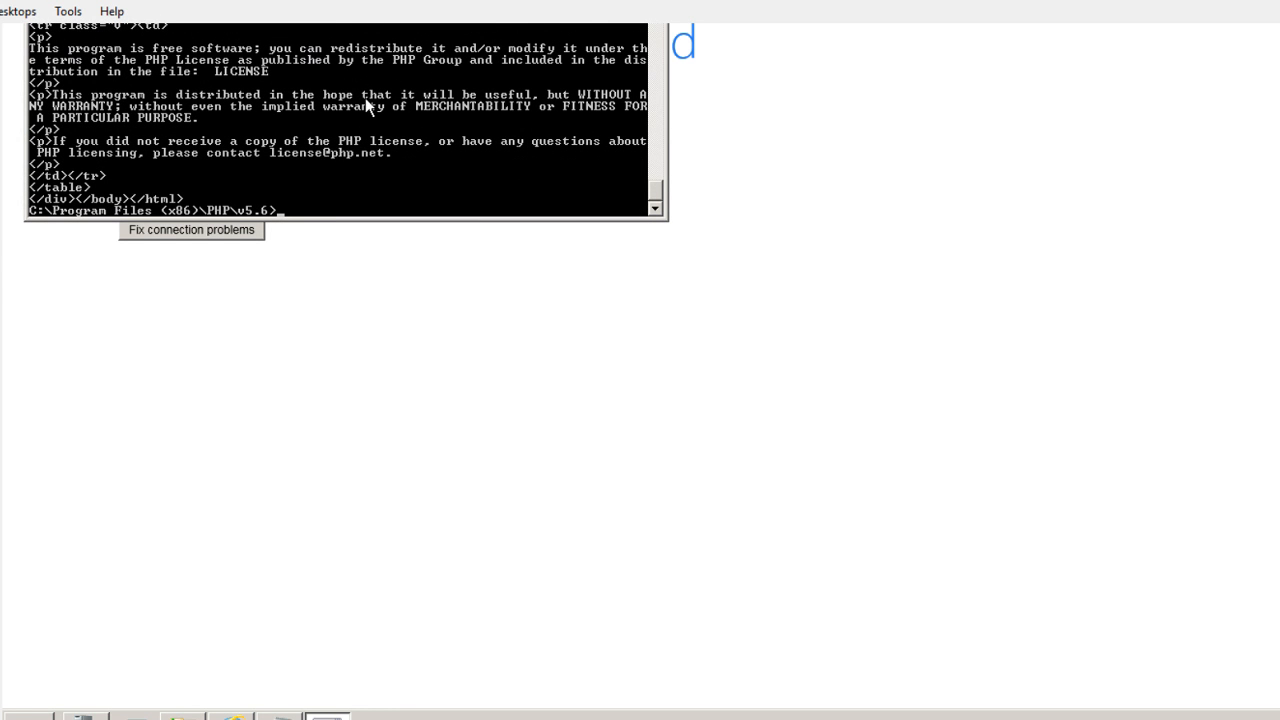
{"action": "mouse_move", "coordinate": [326, 528]}
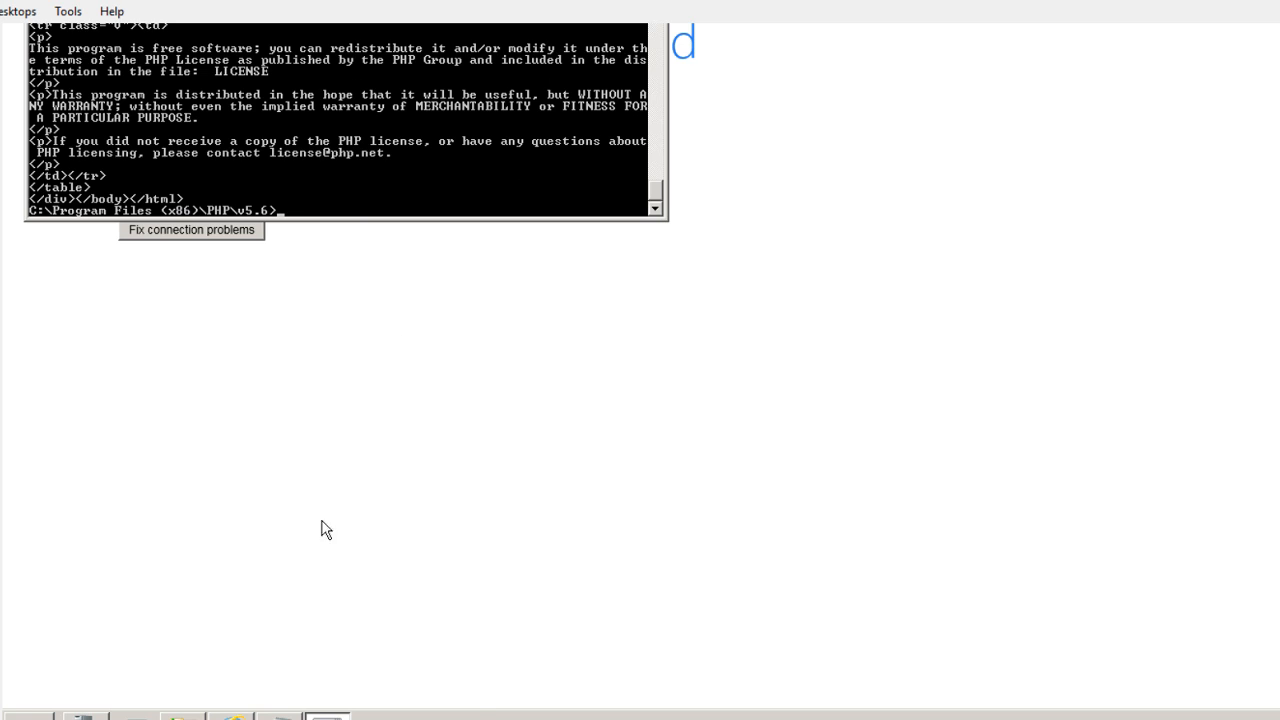
{"action": "mouse_move", "coordinate": [328, 716]}
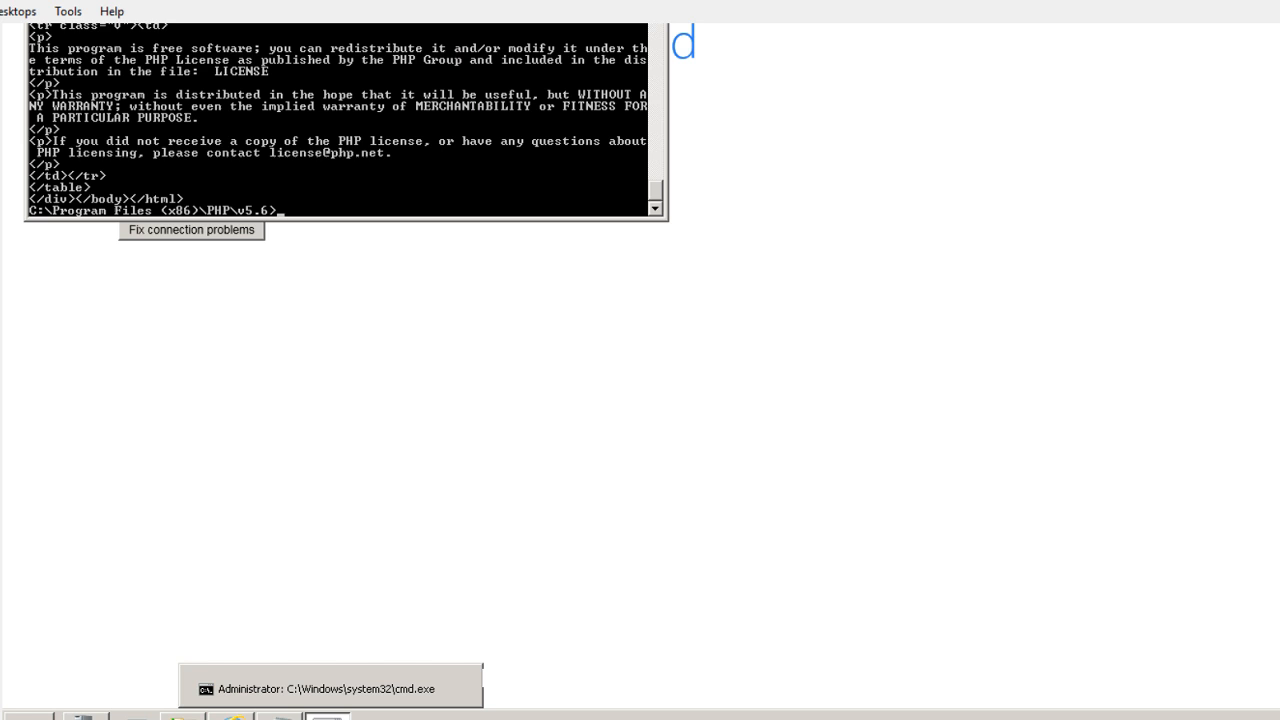
{"action": "mouse_move", "coordinate": [1114, 64]}
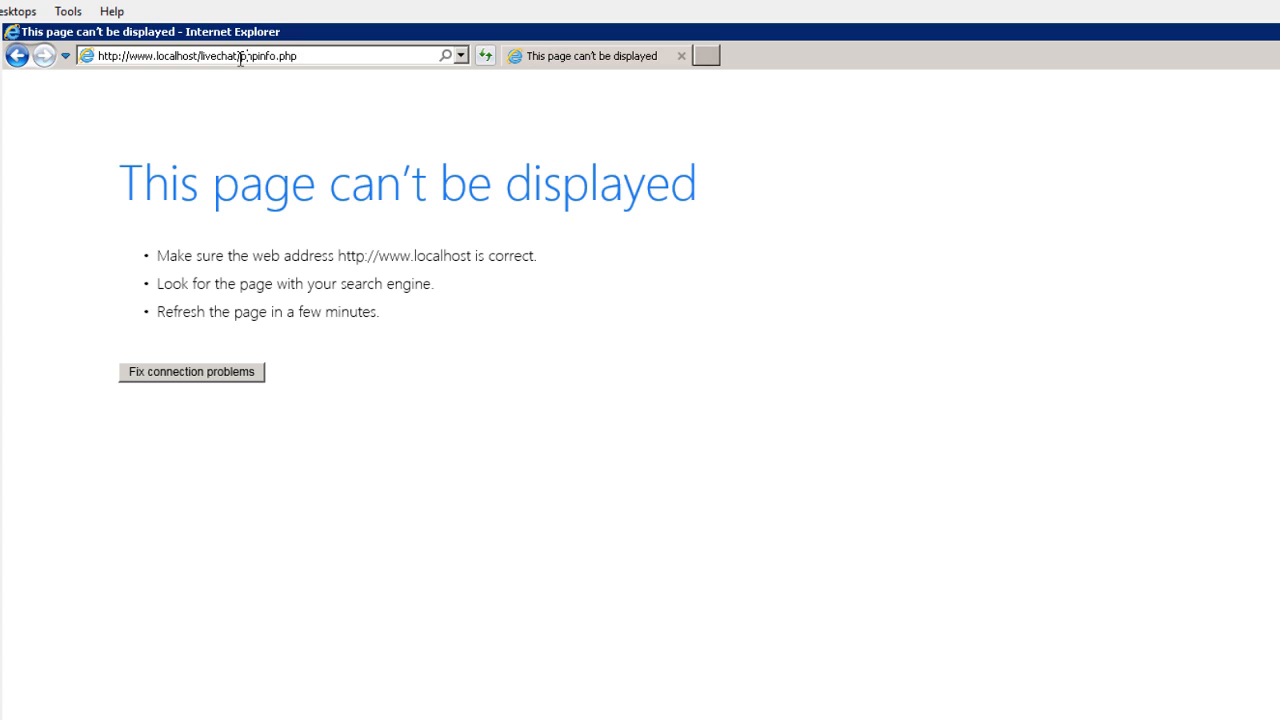
Trim phpinfo.php from the address to load the localhost livechat folder.
{"action": "double_click", "coordinate": [268, 56]}
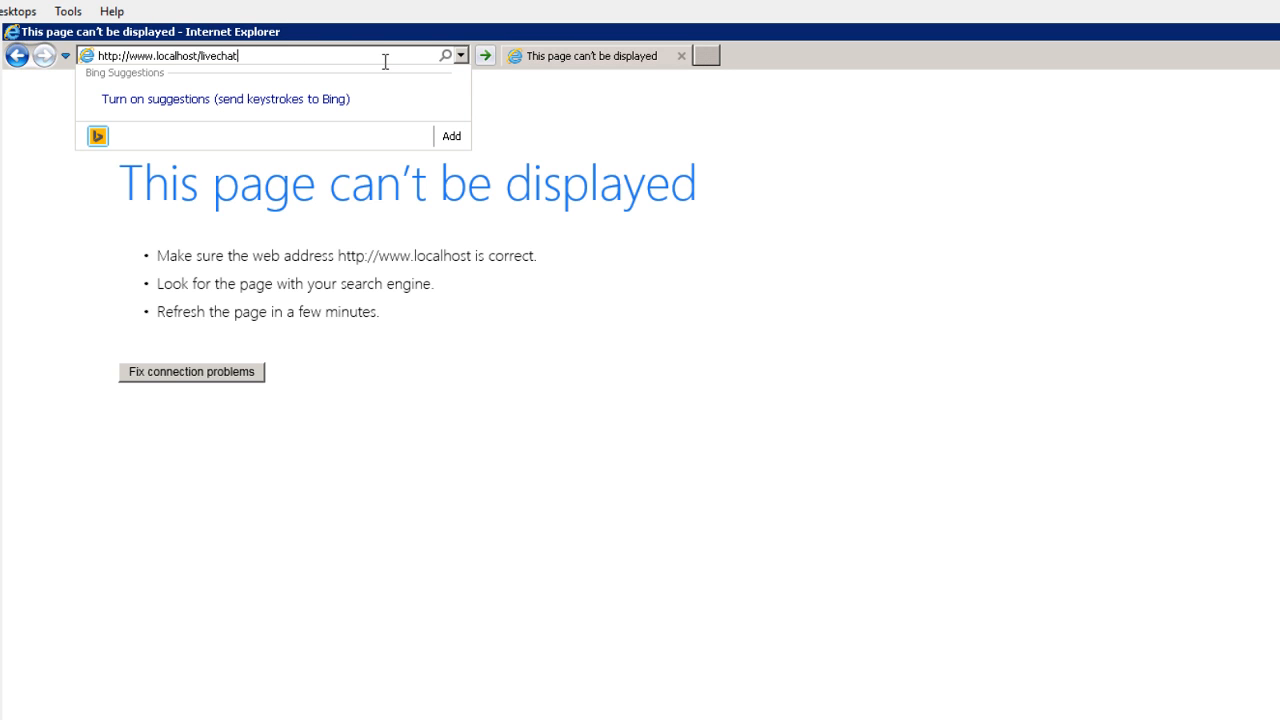
{"action": "key", "text": "BackSpace"}
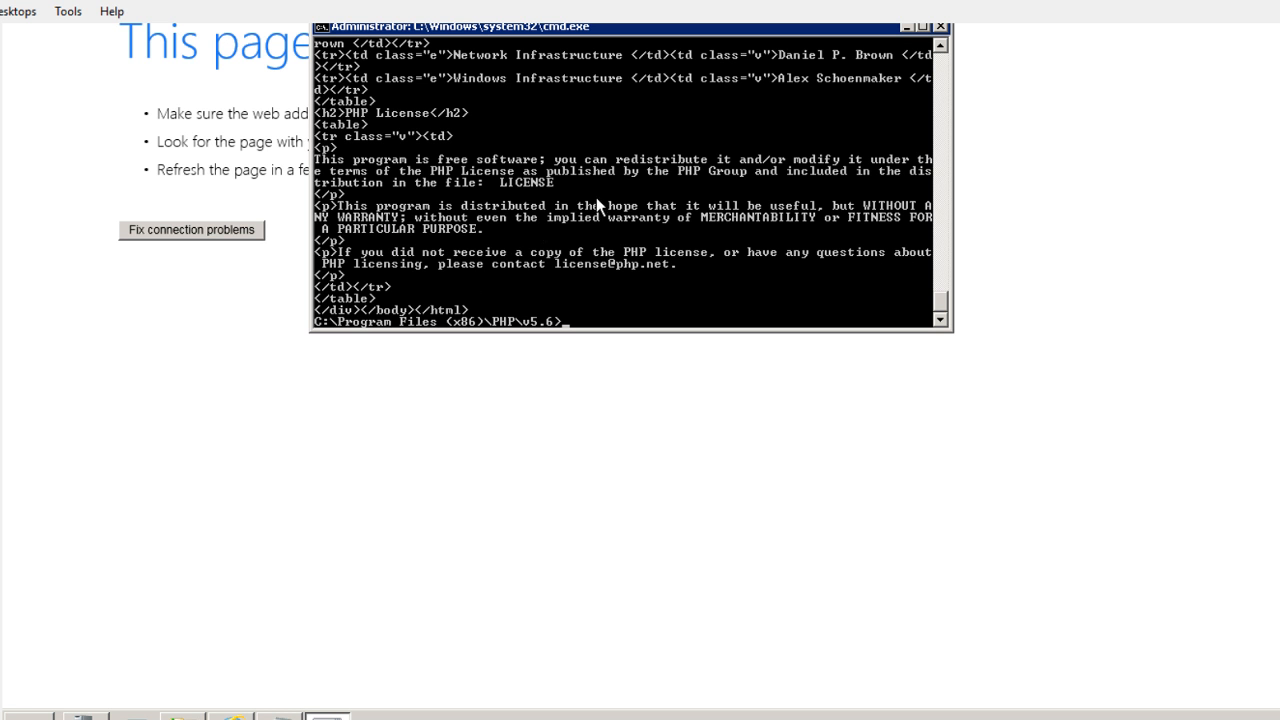
{"action": "mouse_move", "coordinate": [764, 190]}
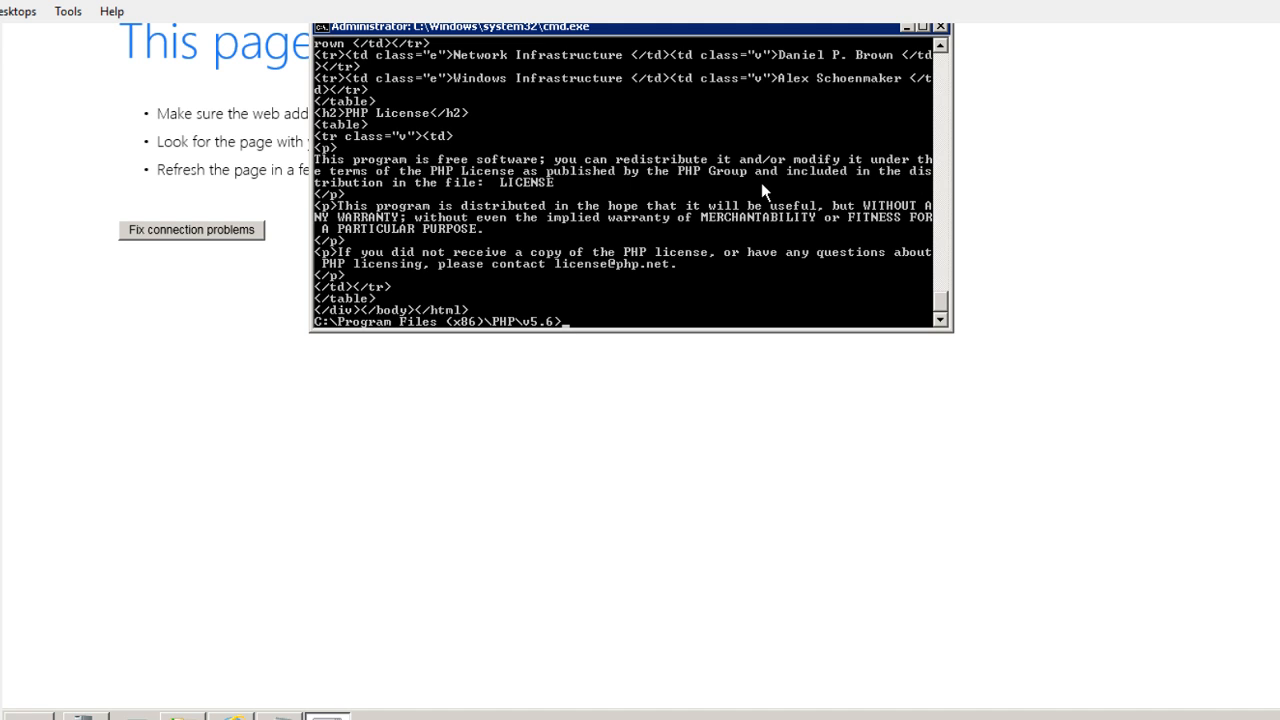
Scroll up through the PHP credits tables for the QA, documentation and infrastructure teams.
{"action": "scroll", "scroll_direction": "up", "scroll_amount": 3}
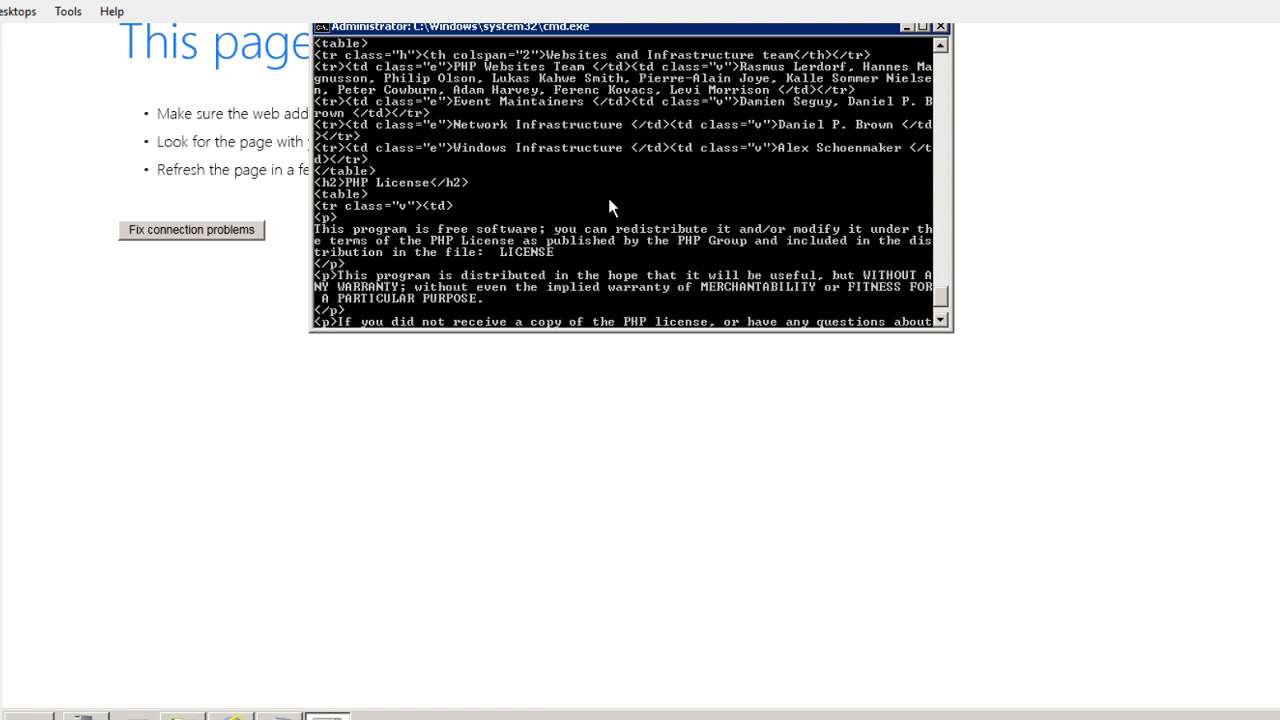
{"action": "scroll", "scroll_direction": "up", "scroll_amount": 3}
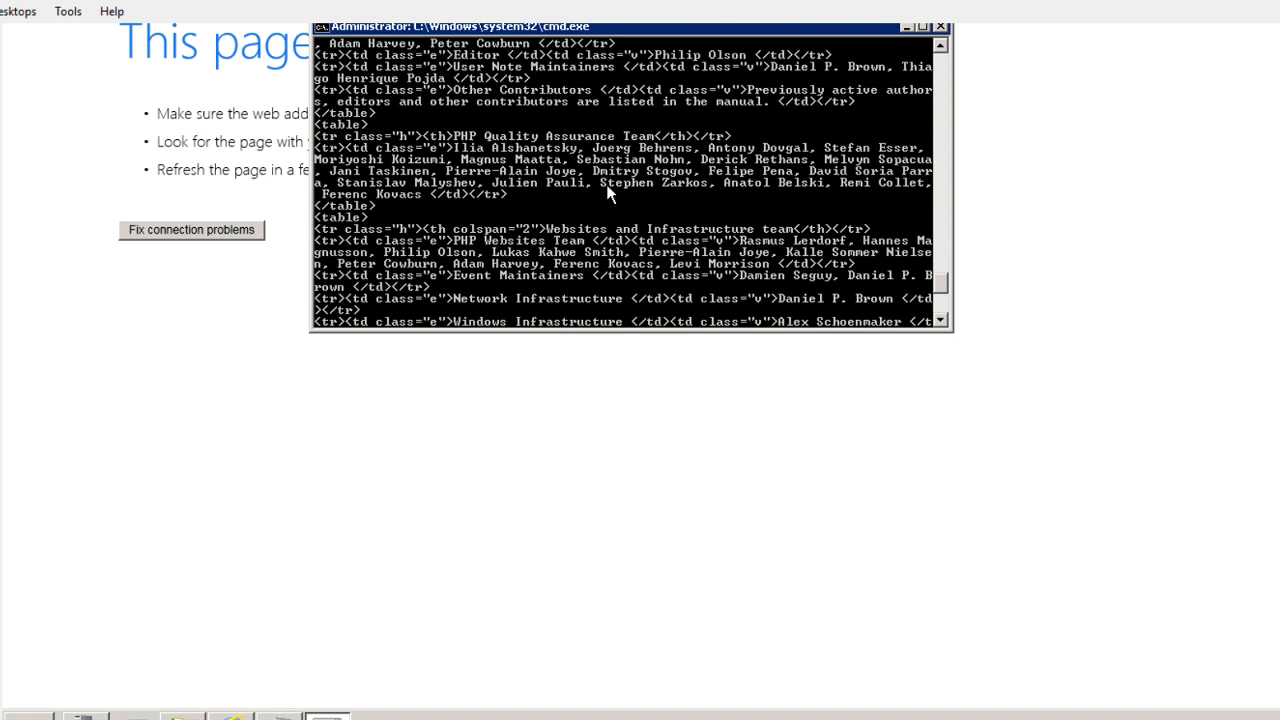
{"action": "scroll", "scroll_direction": "up", "scroll_amount": 3}
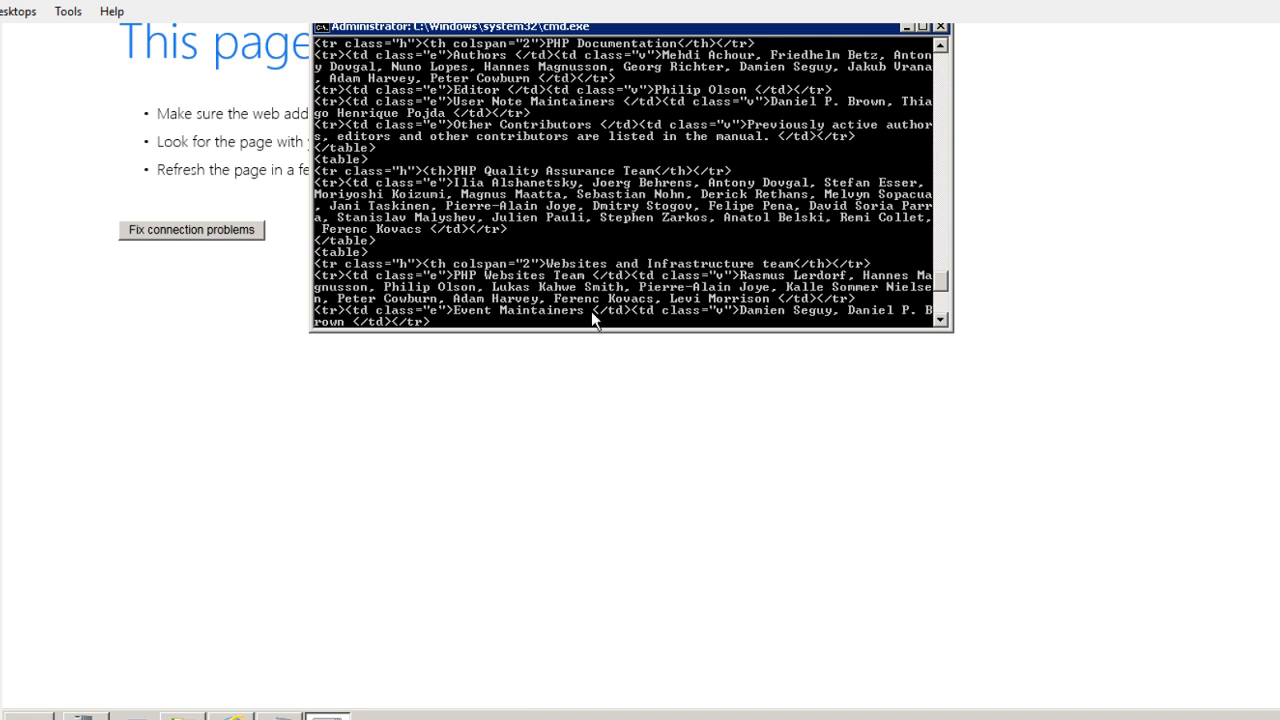